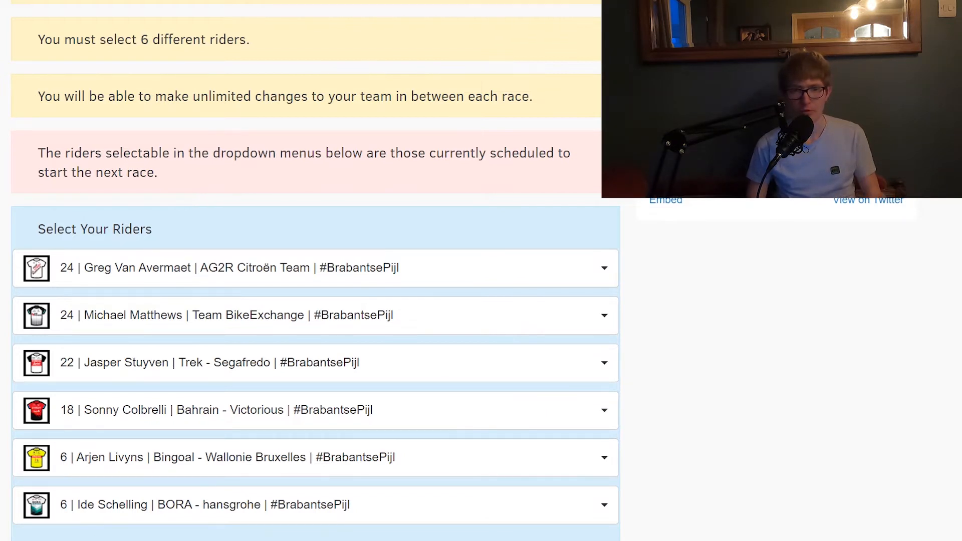
mouse_move(496, 276)
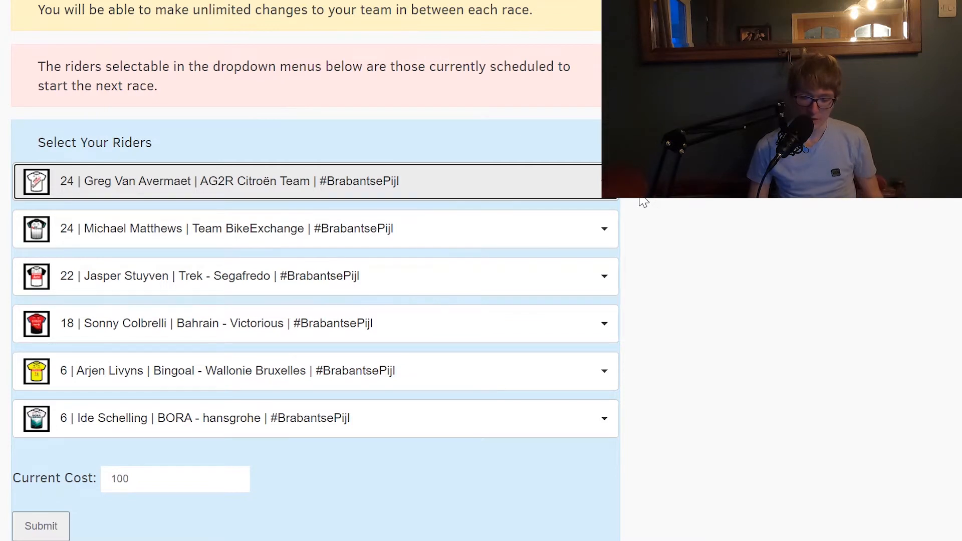
Select Wout Van Aert as first rider and Christophe Laporte as third, cost staying at 100
click(604, 371)
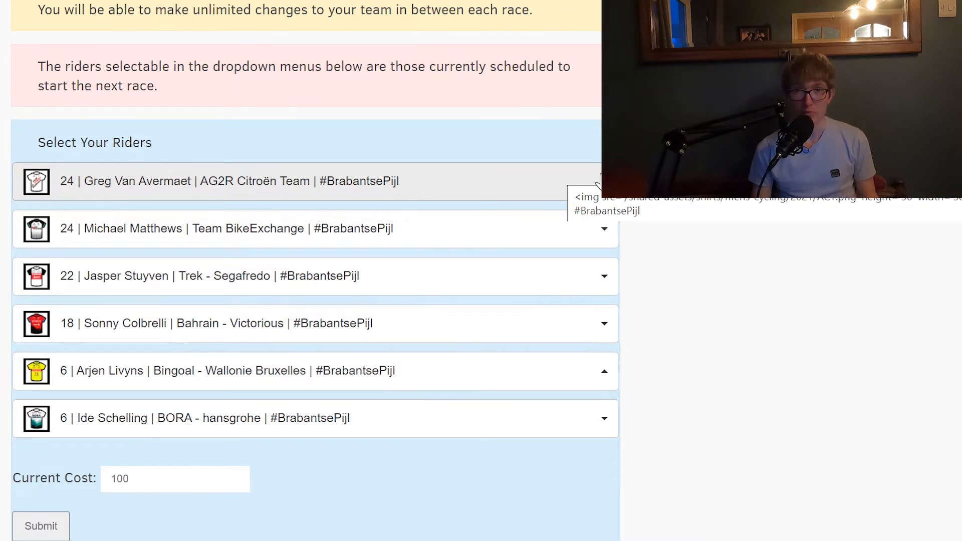
click(306, 180)
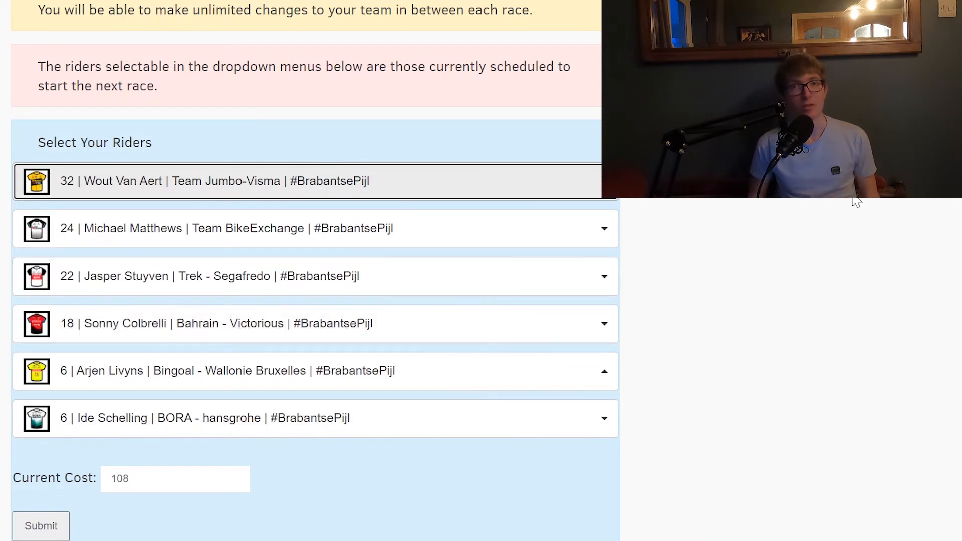
mouse_move(800, 239)
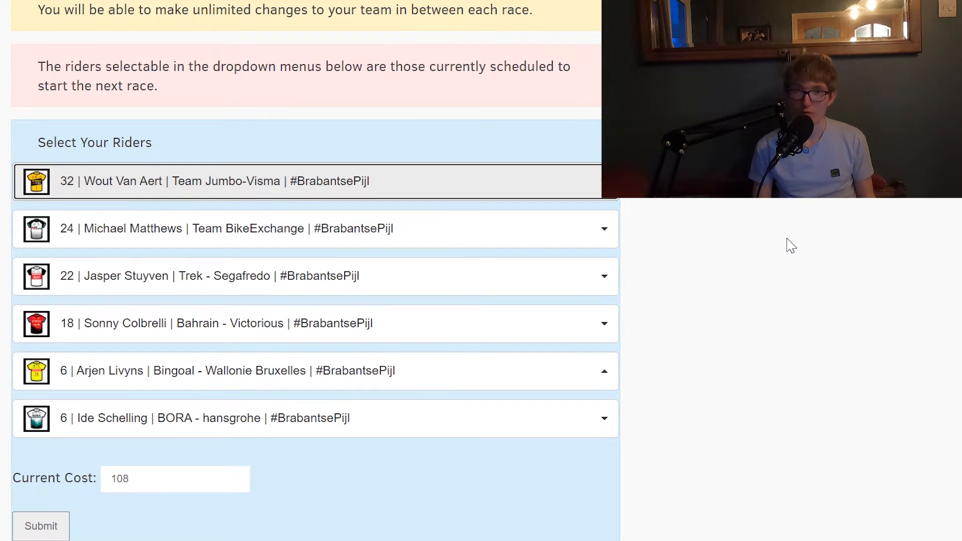
mouse_move(574, 332)
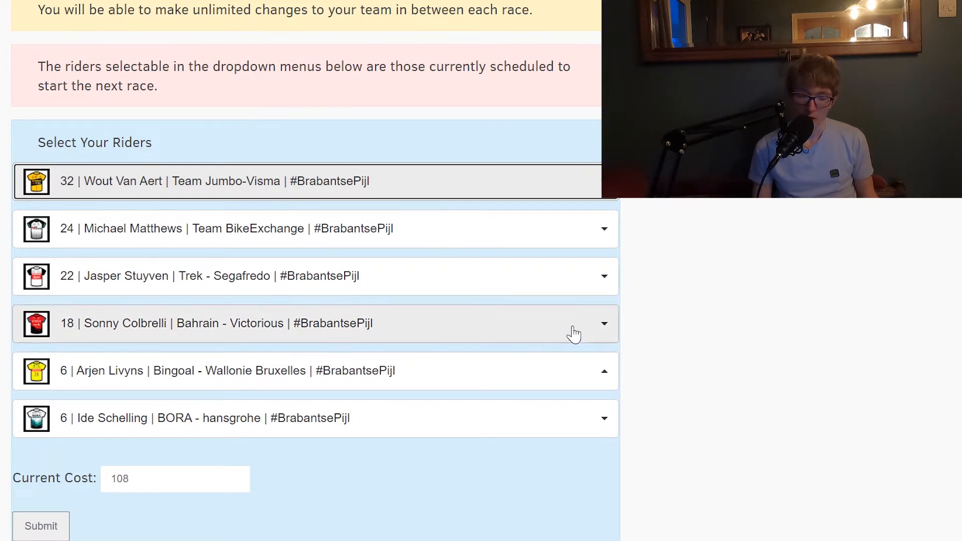
click(573, 323)
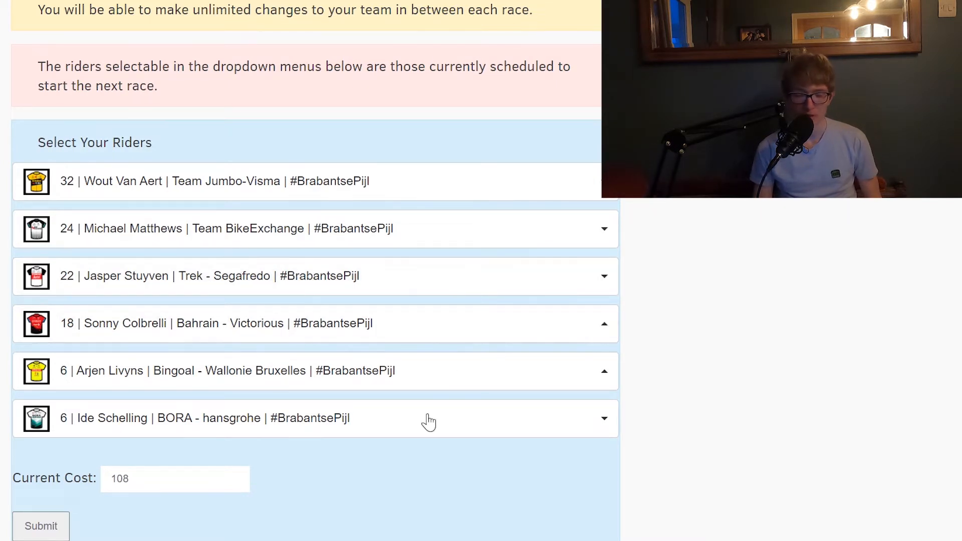
mouse_move(331, 228)
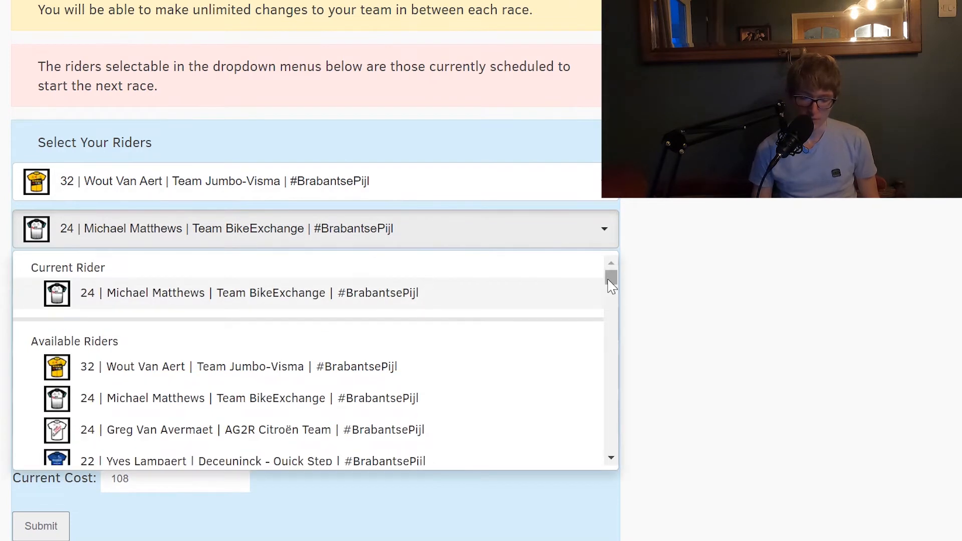
scroll(down, 3)
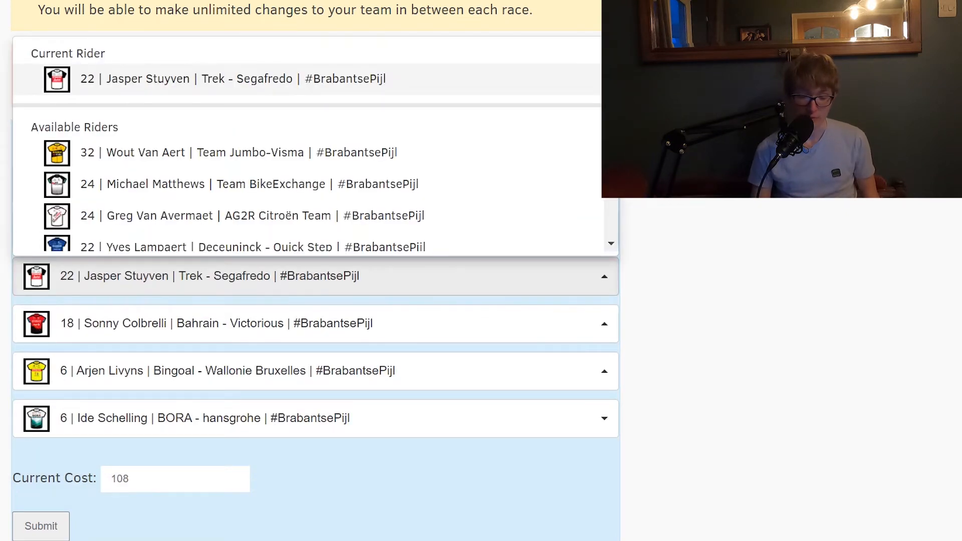
scroll(down, 3)
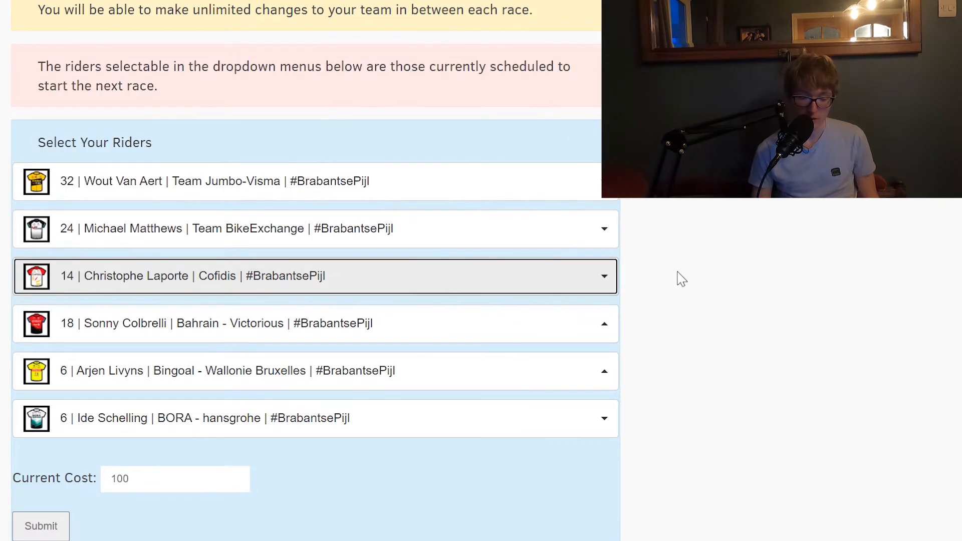
mouse_move(792, 316)
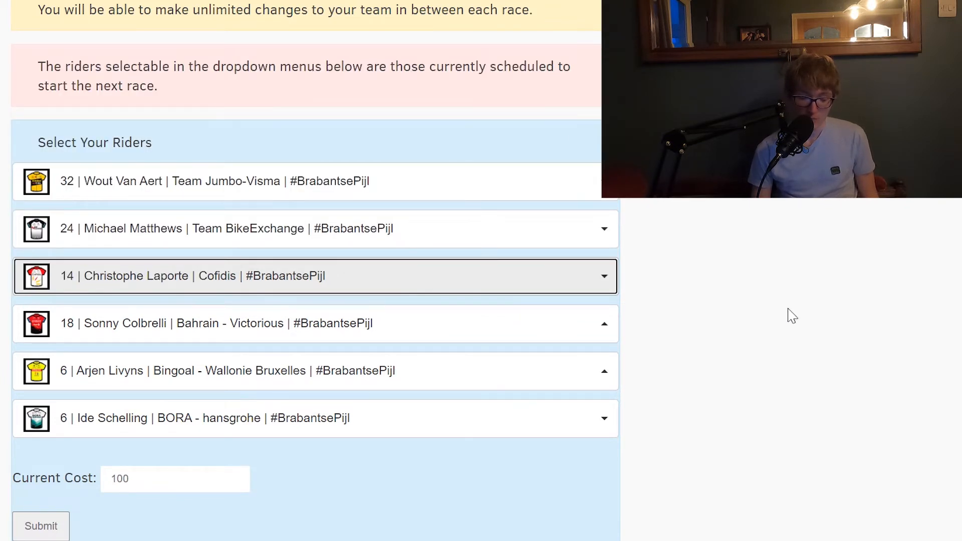
mouse_move(733, 331)
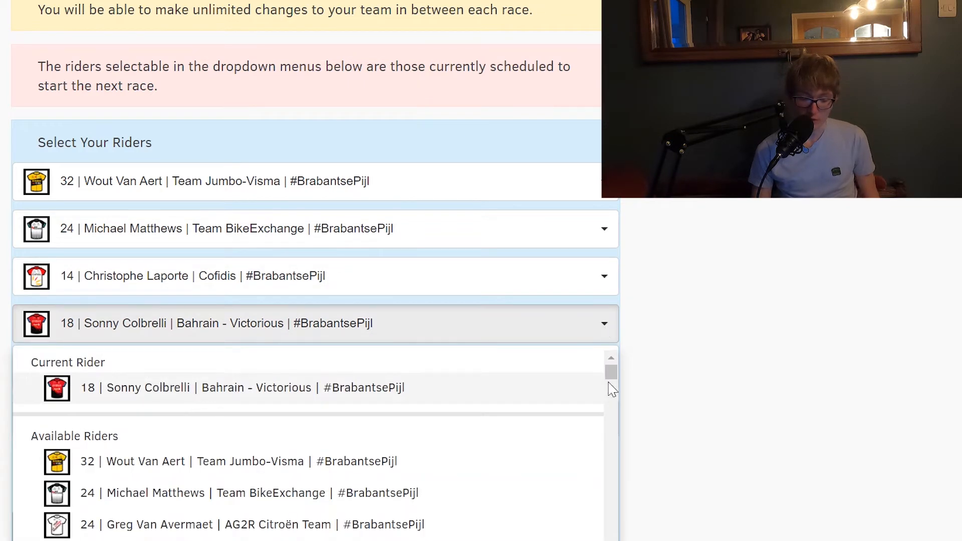
scroll(down, 3)
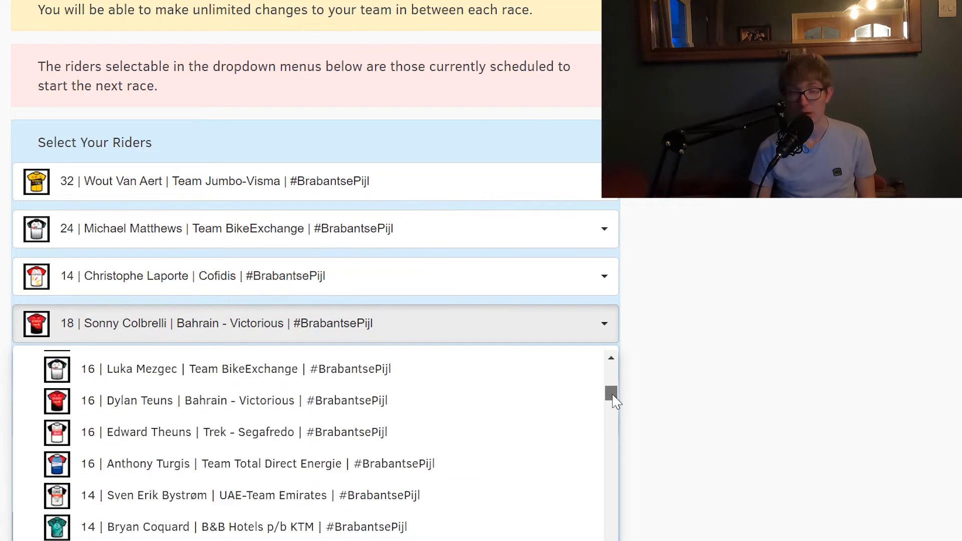
scroll(down, 3)
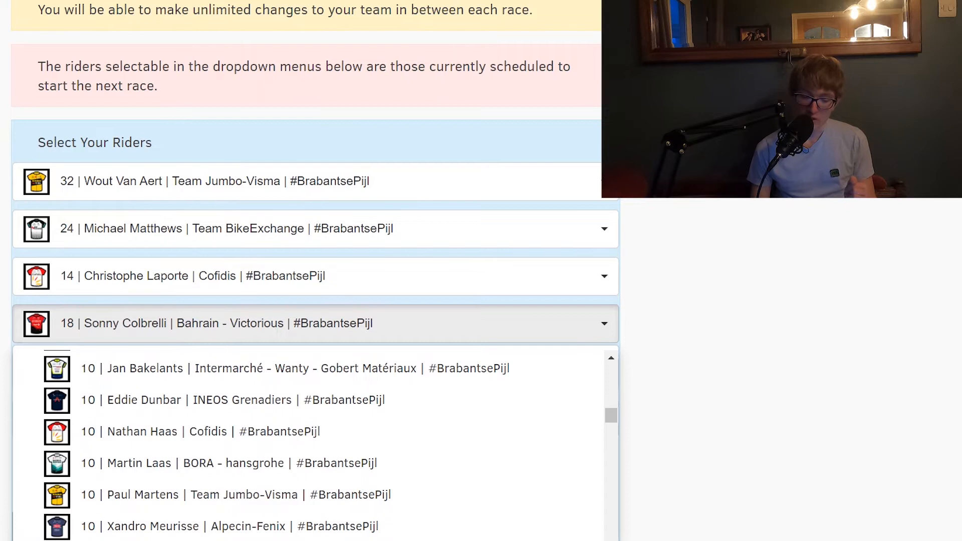
scroll(down, 3)
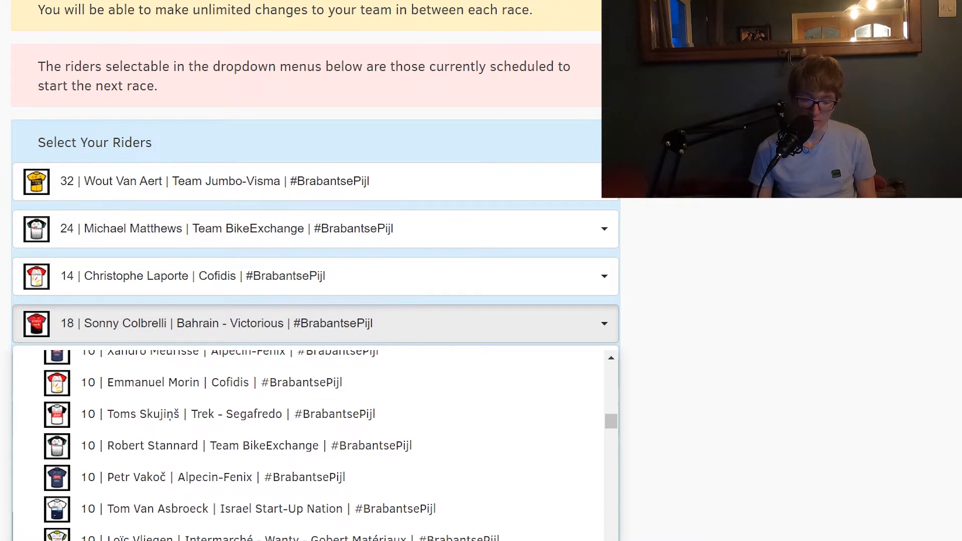
scroll(down, 3)
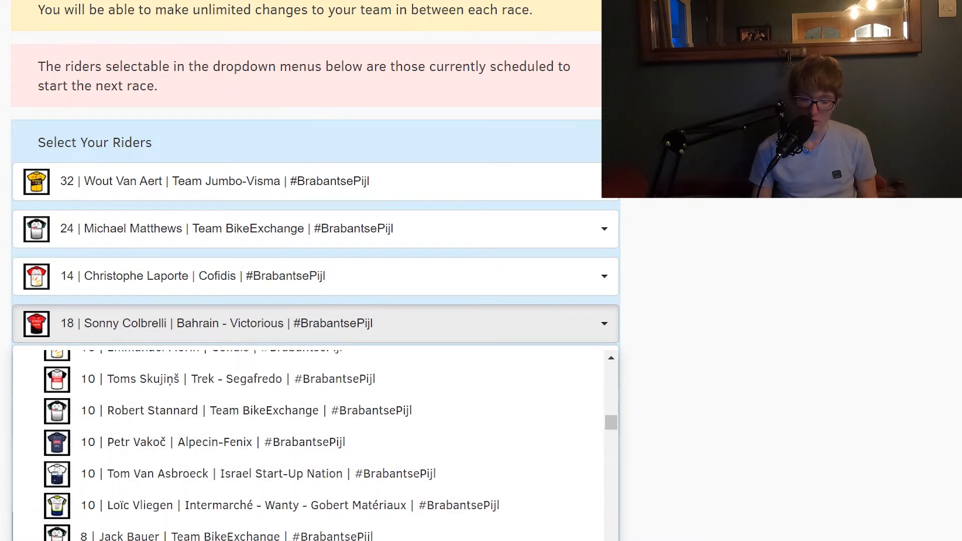
scroll(down, 3)
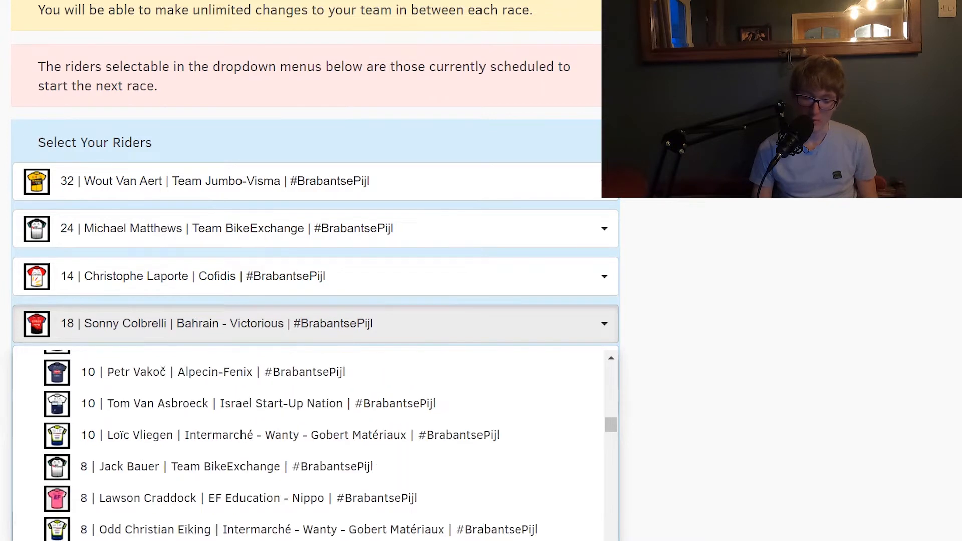
scroll(down, 3)
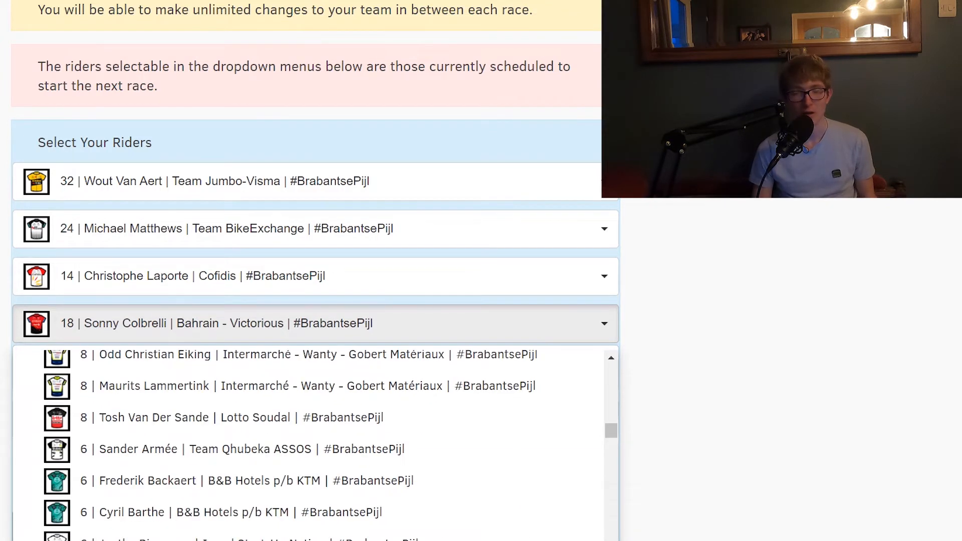
click(609, 358)
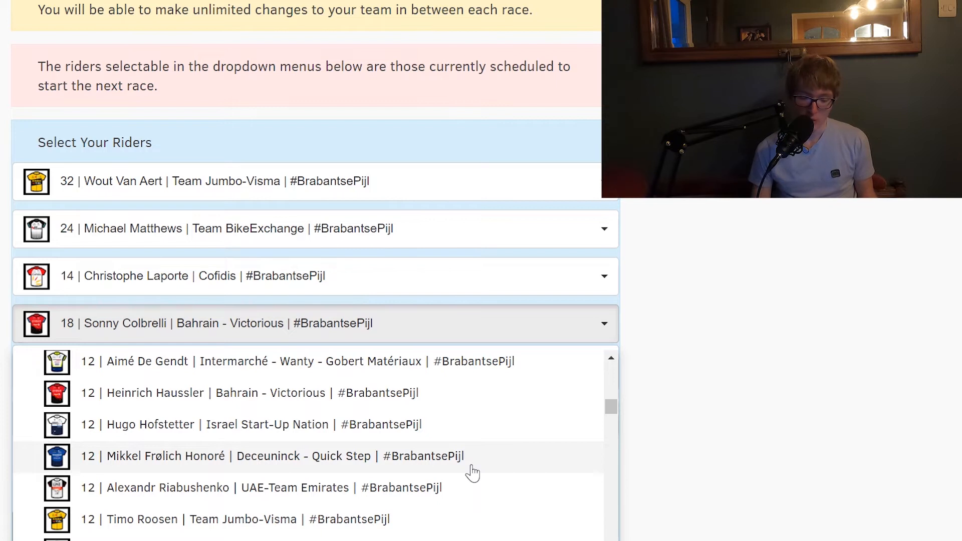
mouse_move(637, 367)
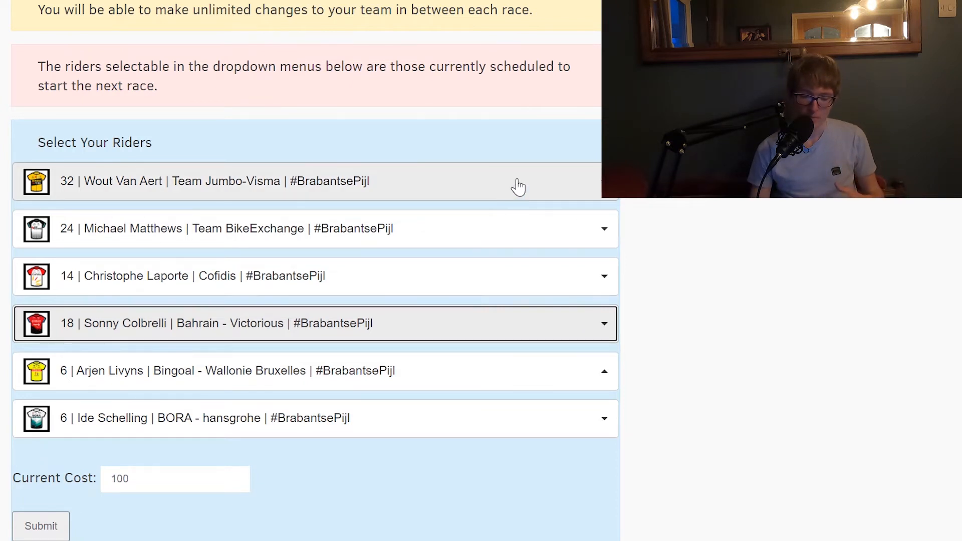
Restore Greg Van Avermaet and Jasper Stuyven to the original six-rider lineup, cost 100
click(306, 181)
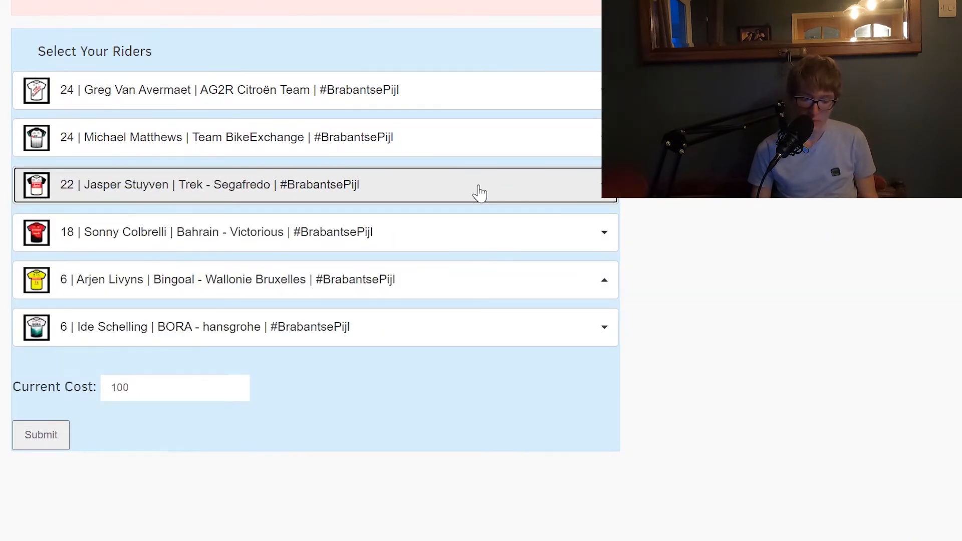
click(312, 185)
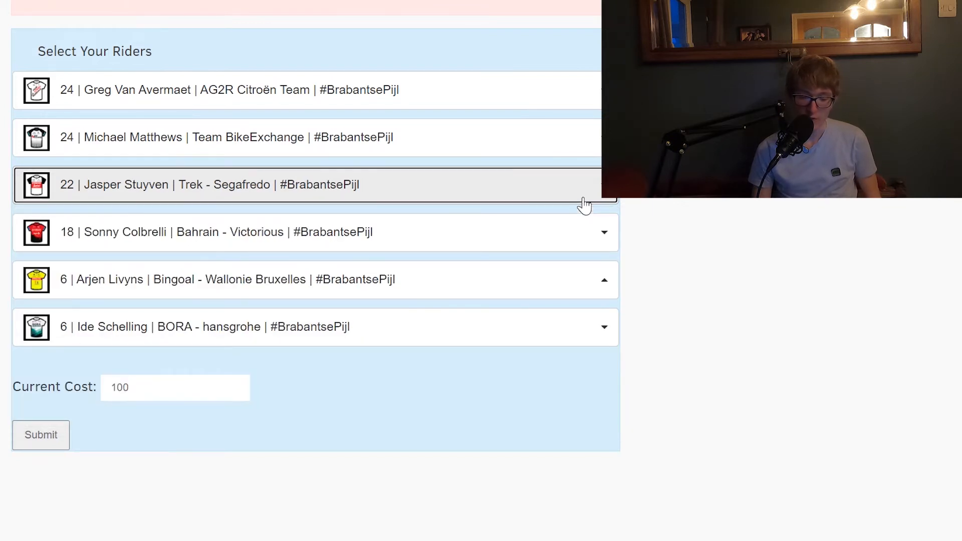
click(314, 232)
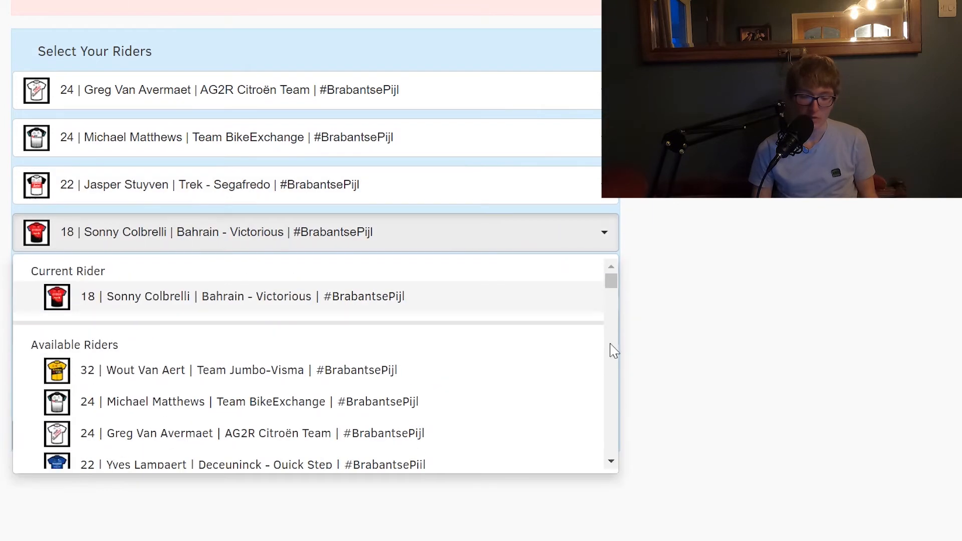
scroll(down, 3)
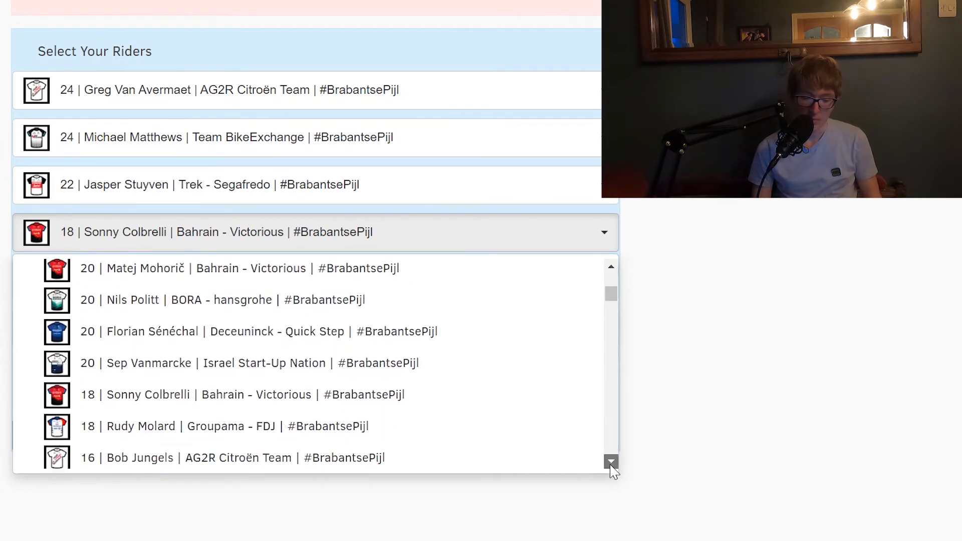
scroll(down, 3)
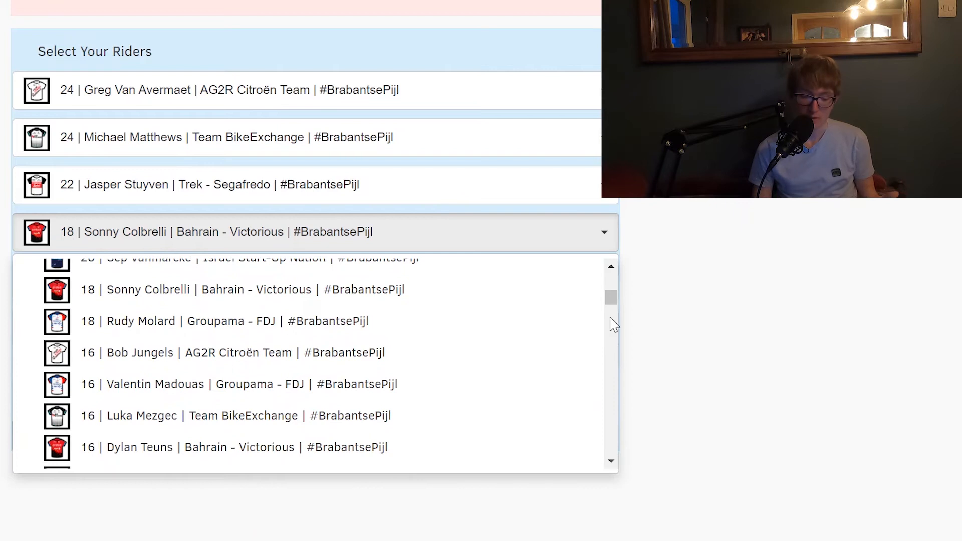
click(610, 266)
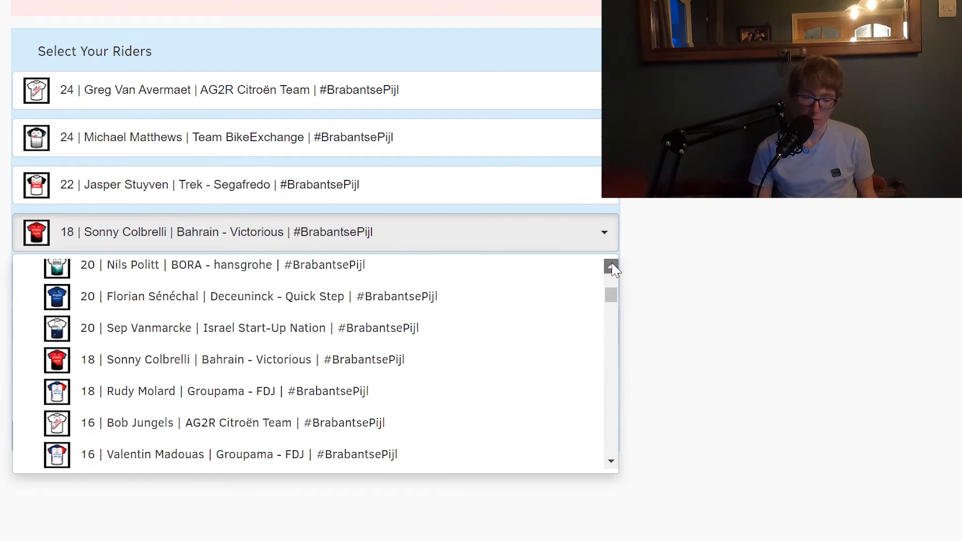
click(610, 264)
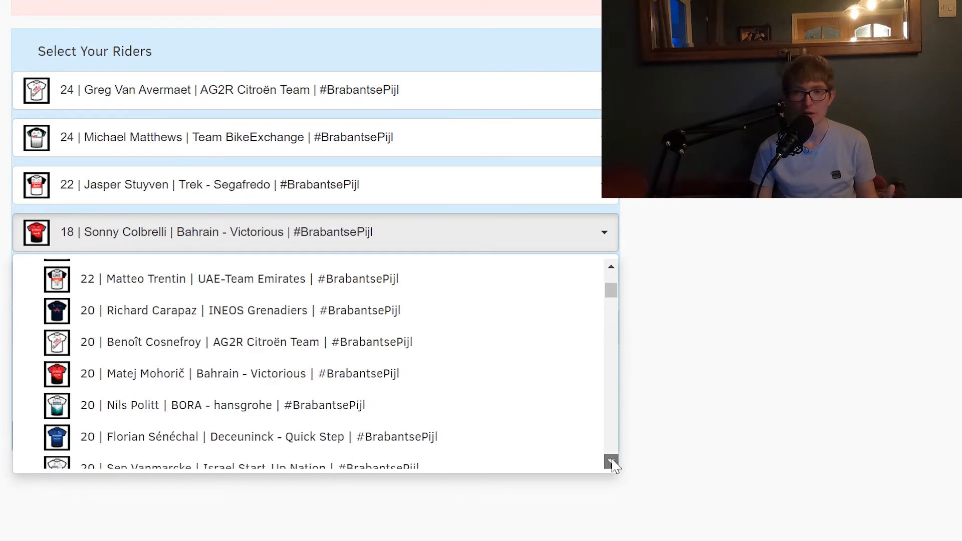
click(609, 461)
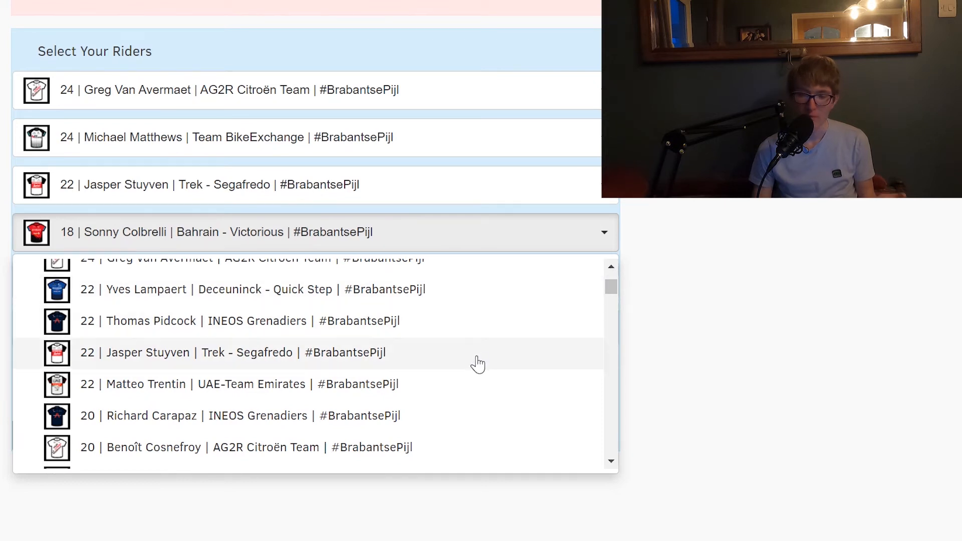
mouse_move(610, 270)
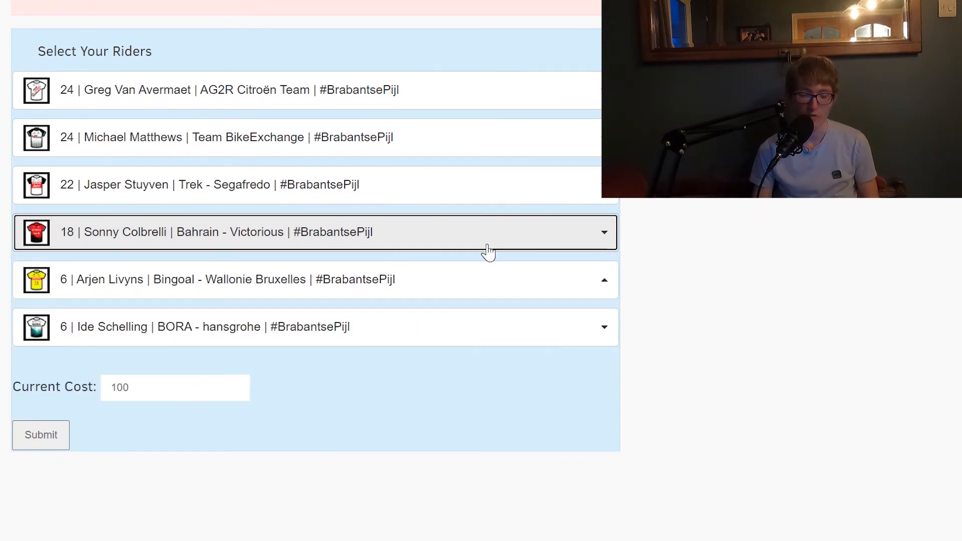
mouse_move(480, 137)
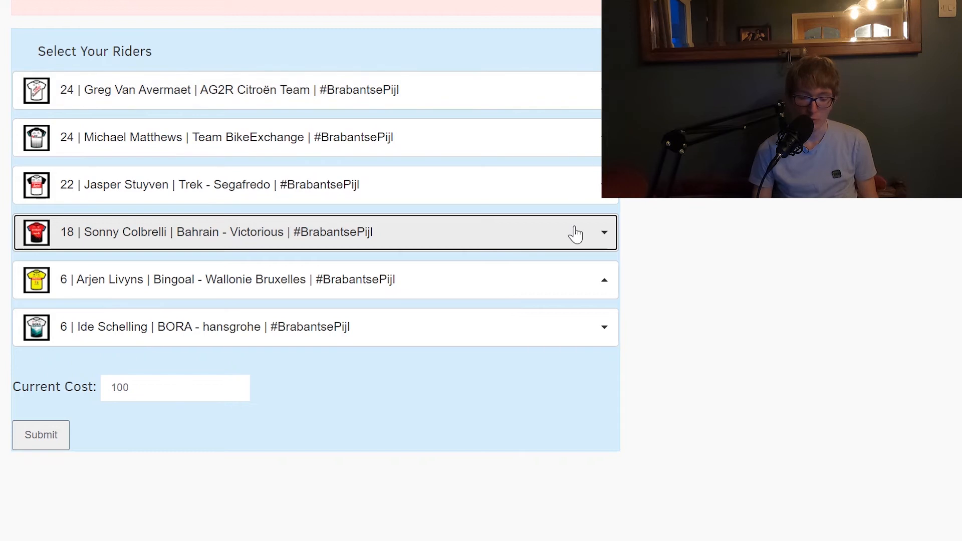
Replace Sonny Colbrelli in the fourth slot with Mikkel Frølich Honoré, cost 94
click(603, 231)
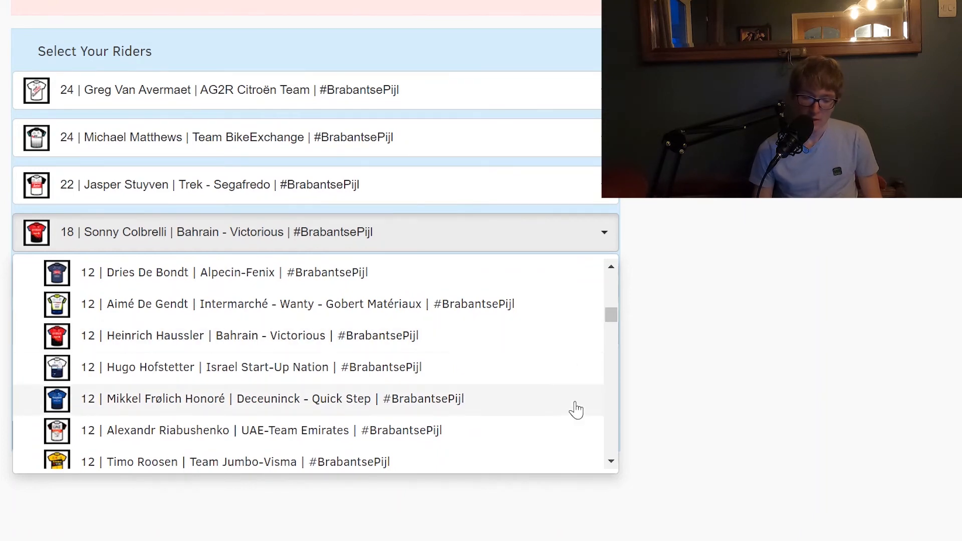
scroll(down, 3)
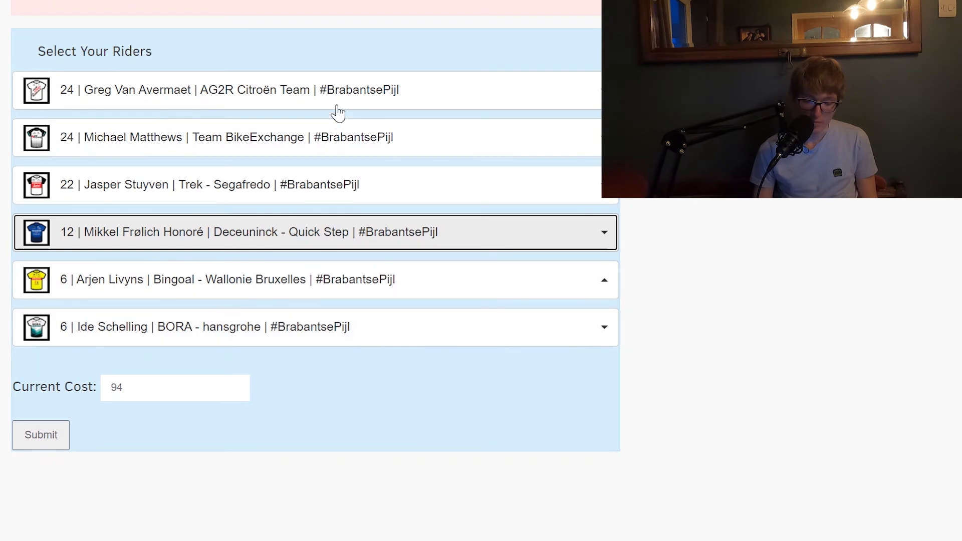
mouse_move(353, 183)
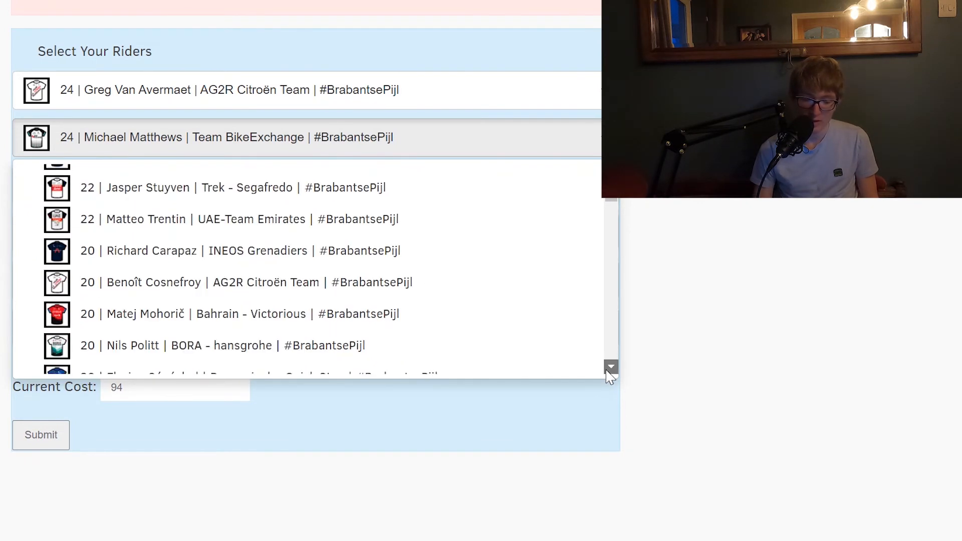
Bring in Anthony Turgis for Matthews and Florian Sénéchal for Livyns, cost back to 100
scroll(down, 3)
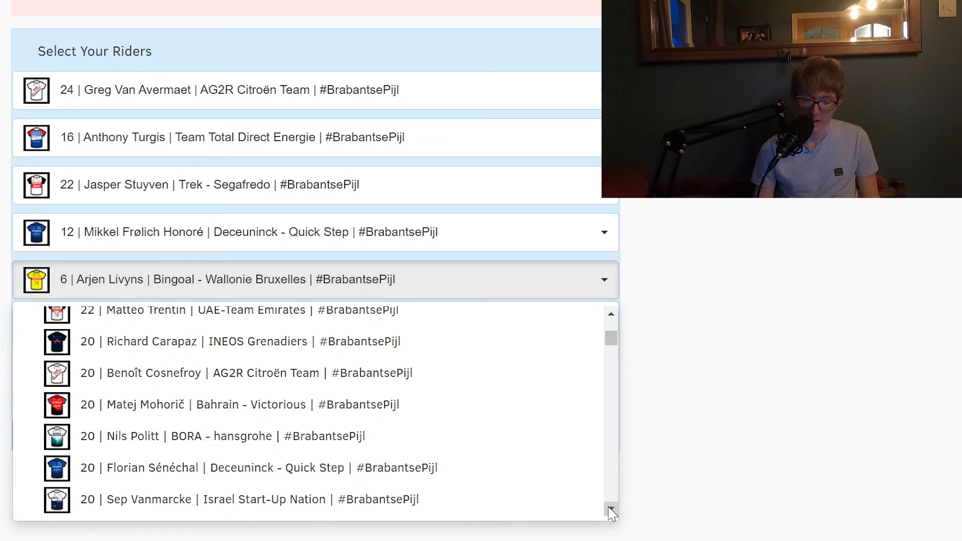
scroll(down, 3)
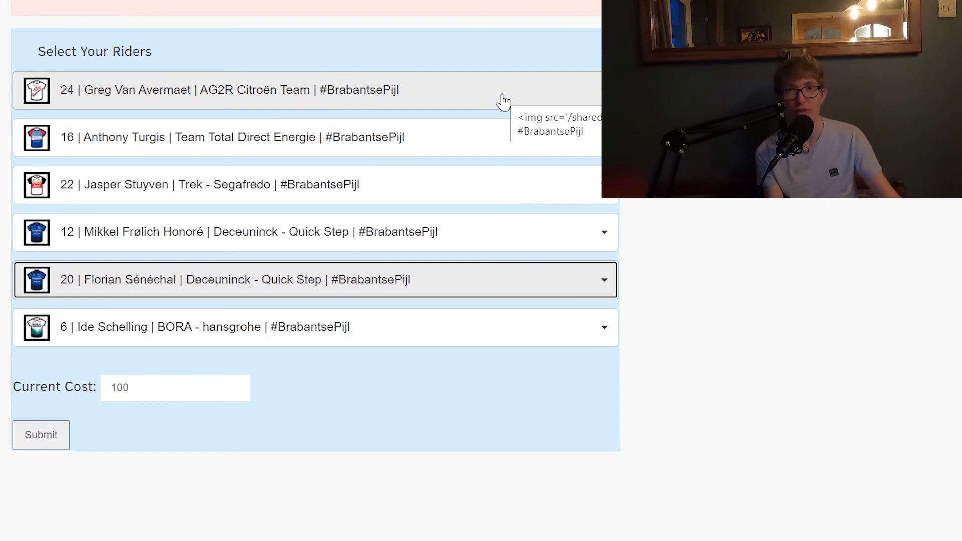
mouse_move(437, 182)
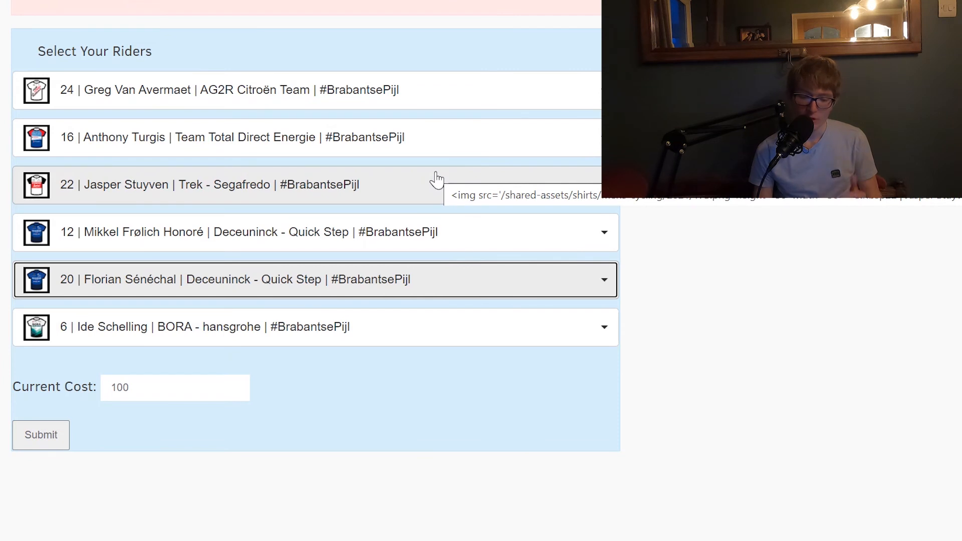
mouse_move(359, 267)
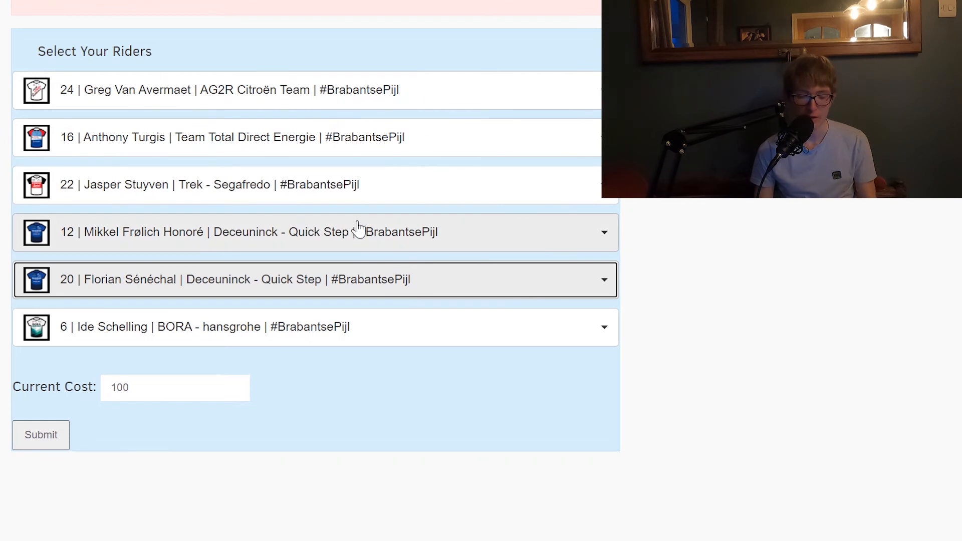
Select Alex Kirsch fourth, restore Michael Matthews second and Sonny Colbrelli fifth, cost 100
click(314, 232)
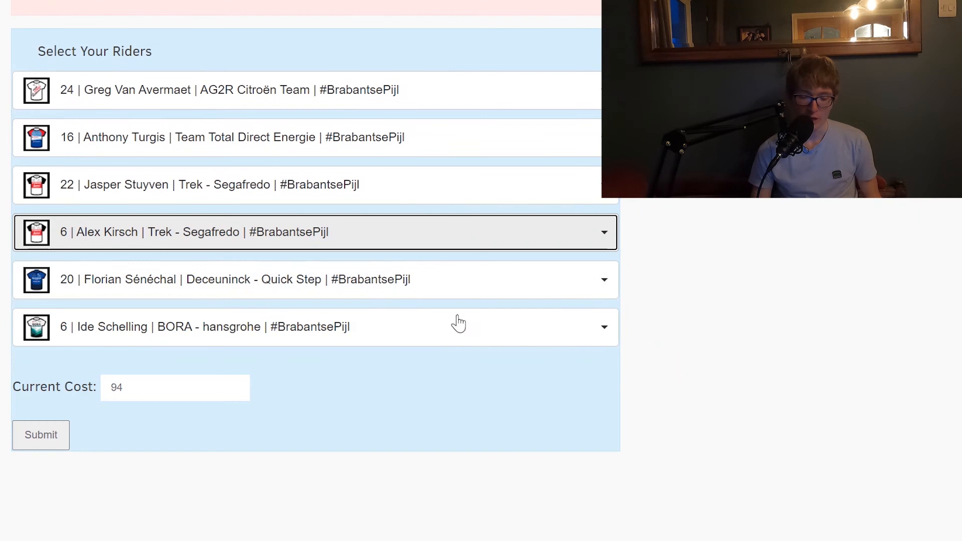
mouse_move(427, 180)
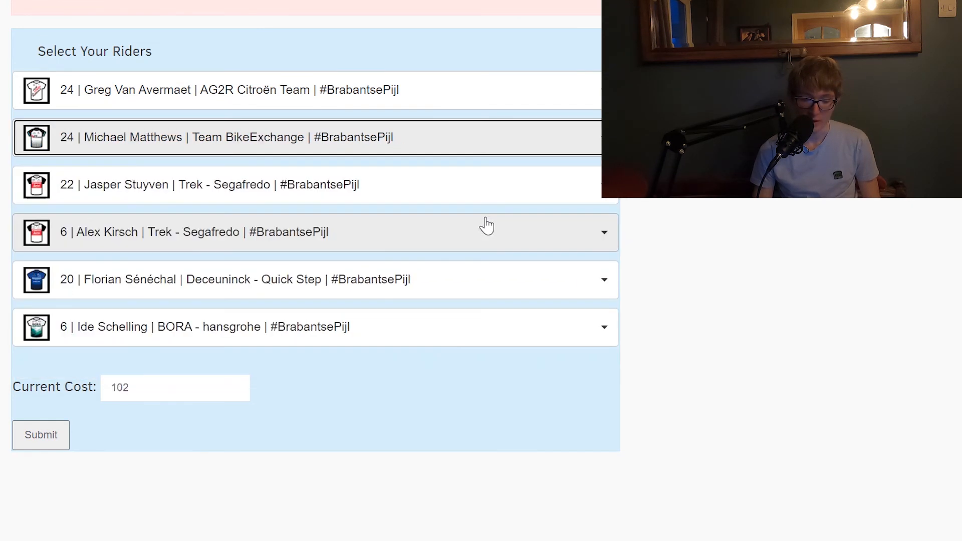
click(604, 279)
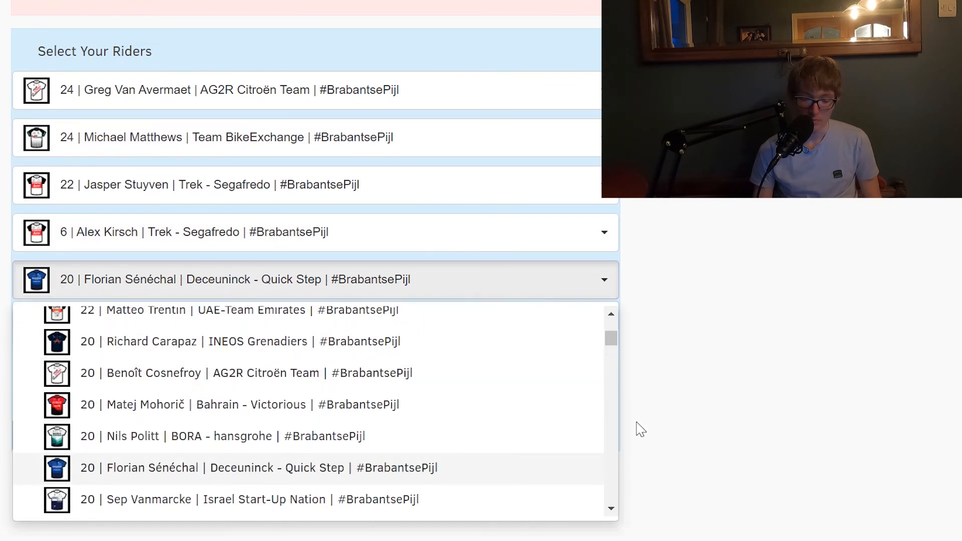
scroll(down, 3)
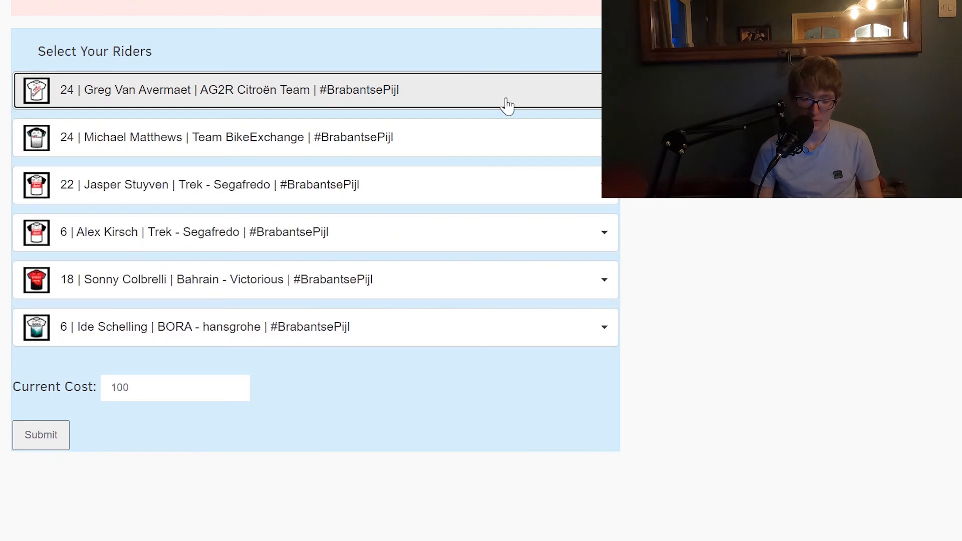
Put Arjen Livyns in the fourth slot and Wout Van Aert in the first, cost 108
click(307, 232)
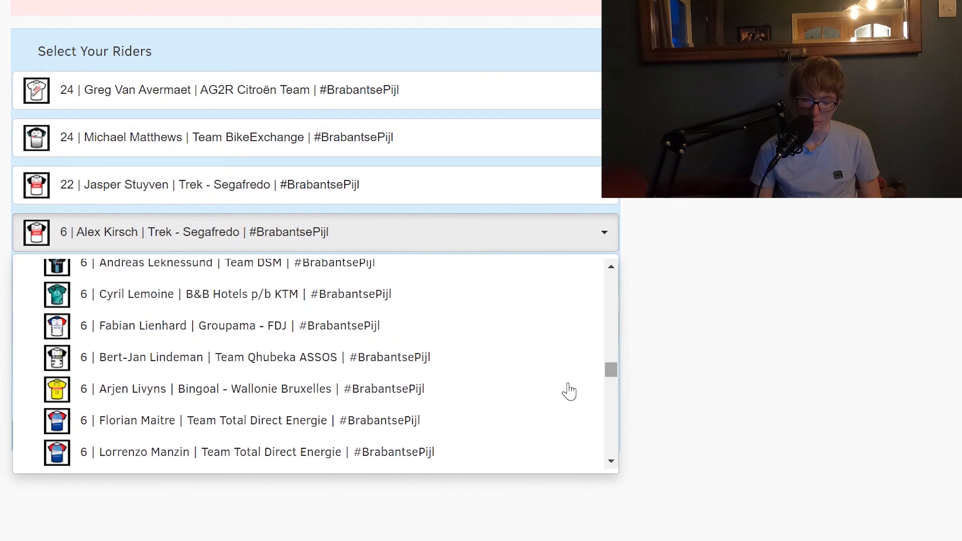
click(132, 388)
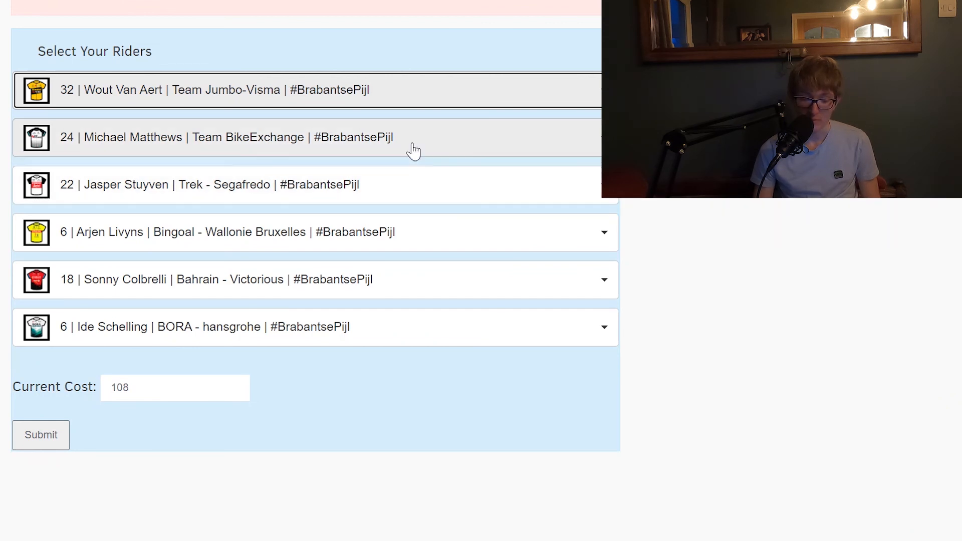
click(245, 137)
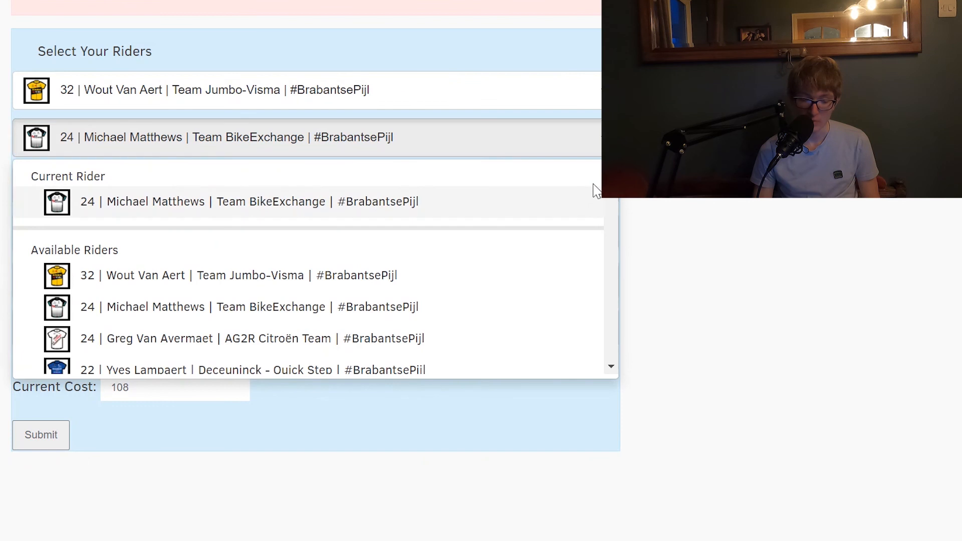